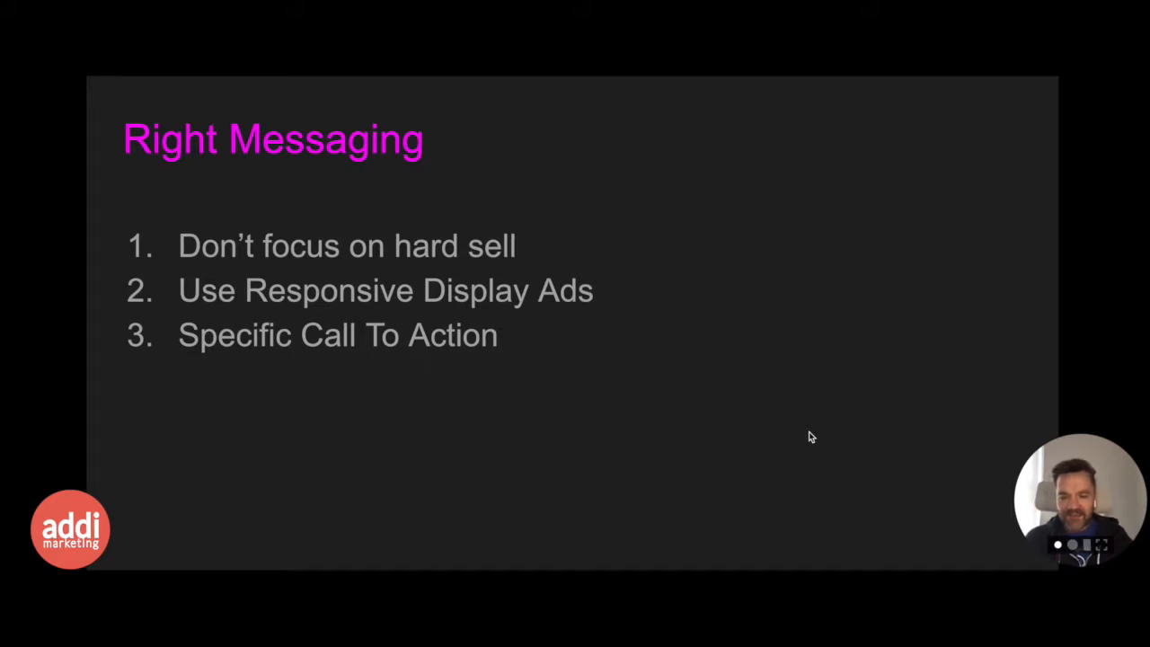
mouse_move(797, 438)
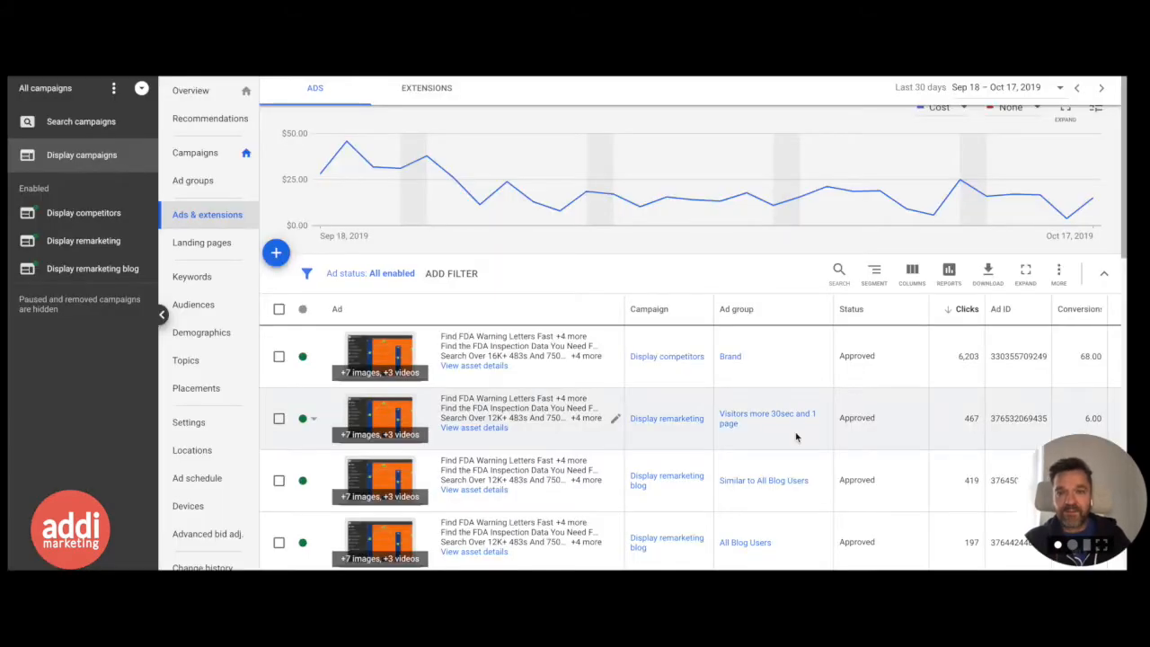
mouse_move(302, 235)
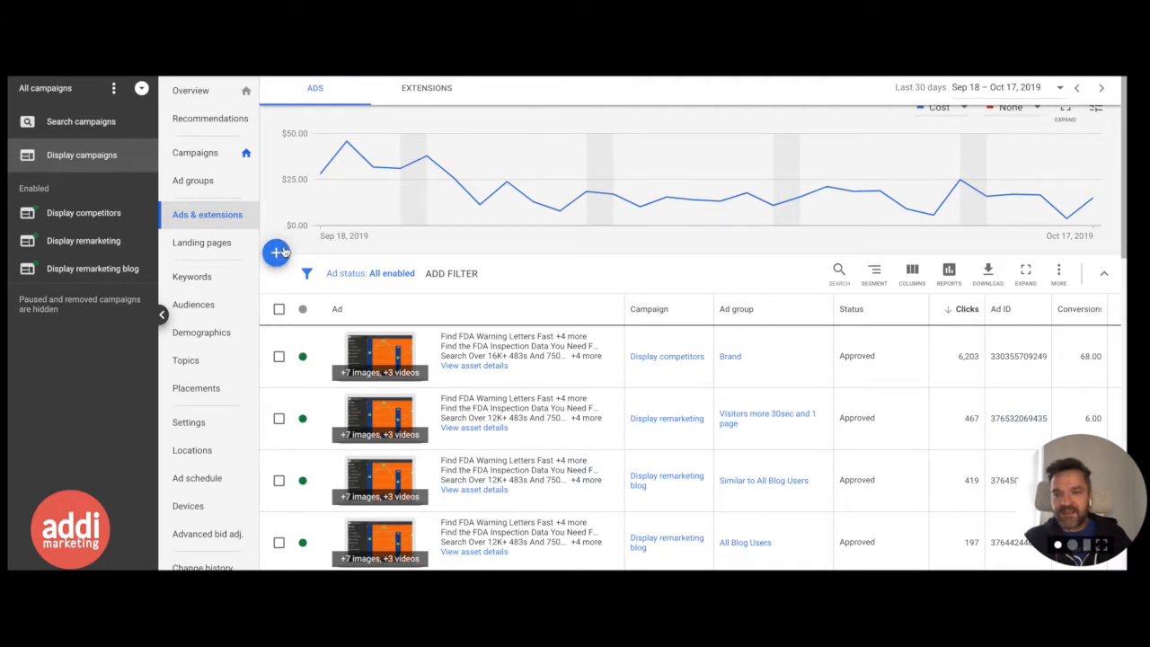
Begin a new Responsive display ad, reaching the ad group selection among display campaigns.
click(277, 252)
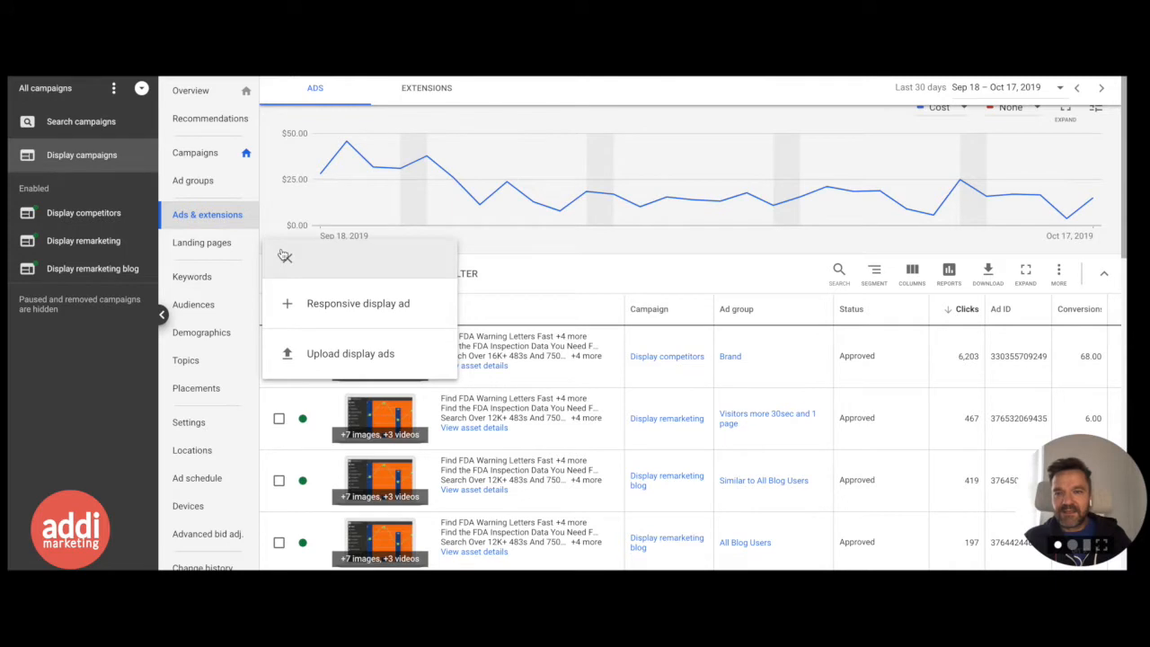
mouse_move(357, 301)
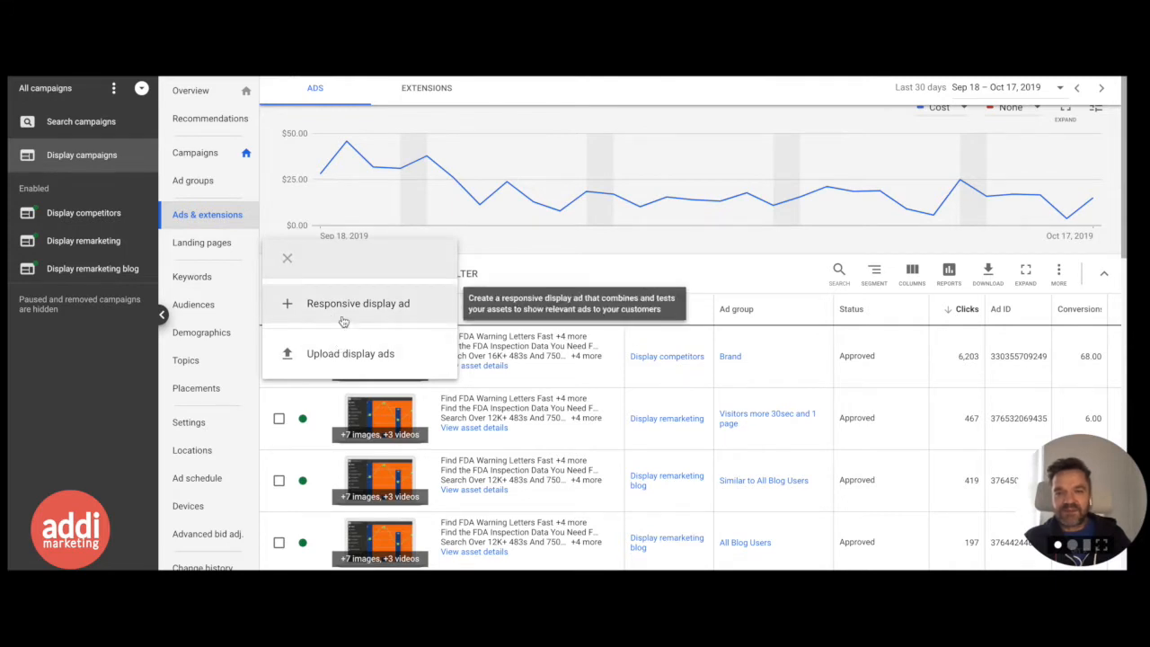
mouse_move(351, 352)
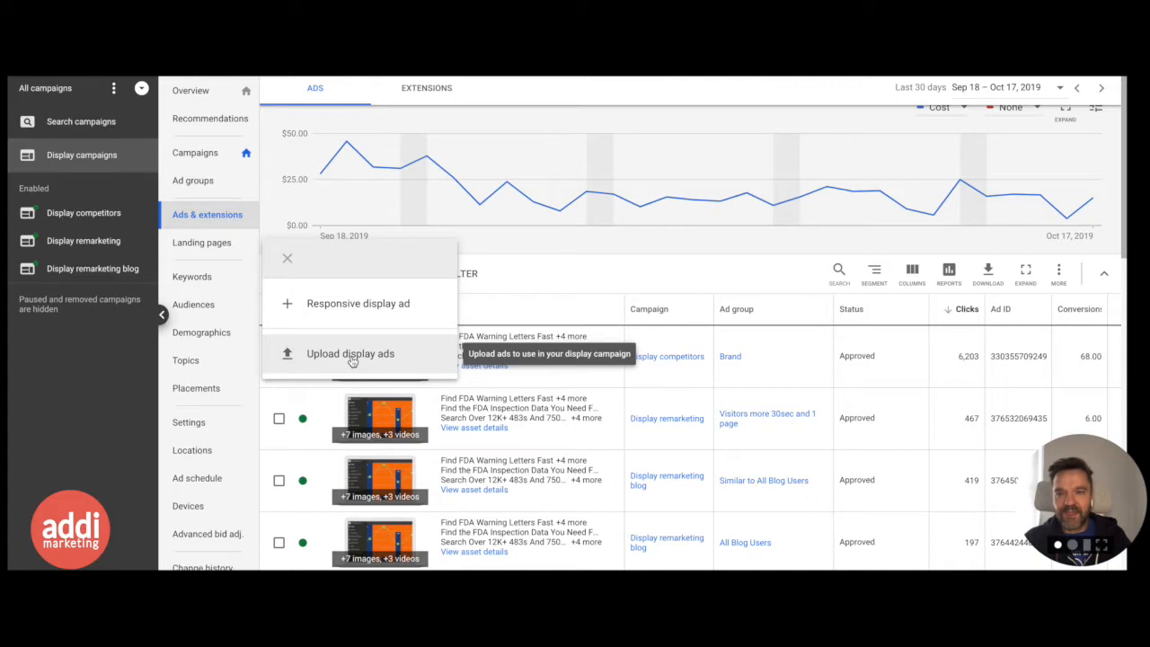
click(350, 353)
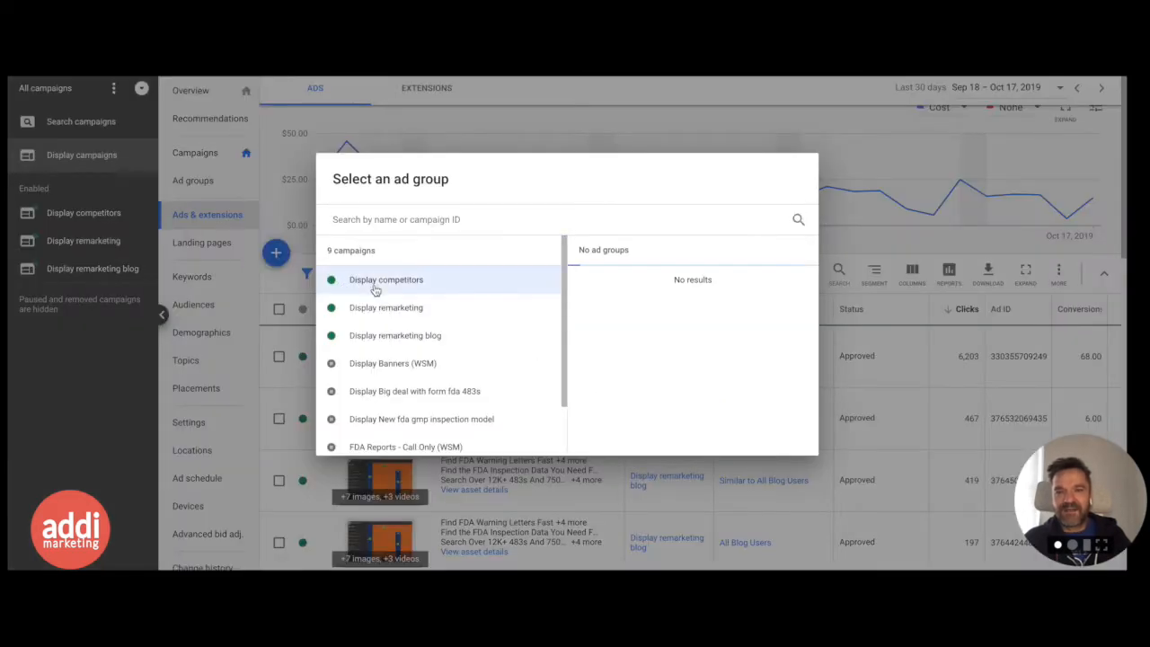
click(385, 280)
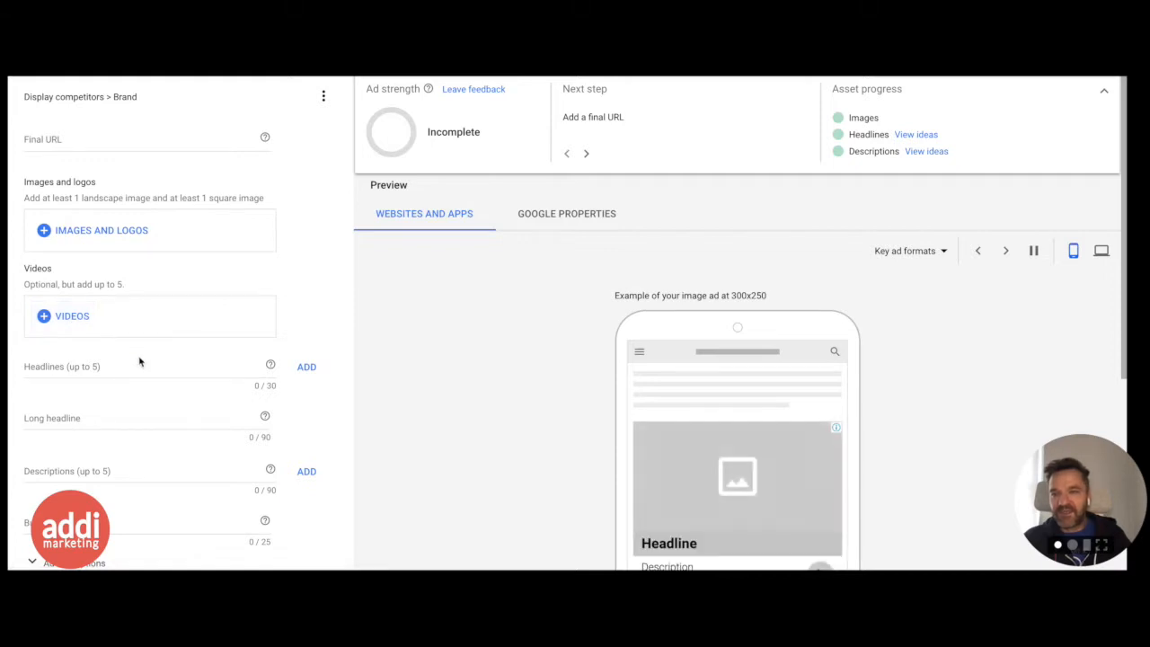
mouse_move(172, 456)
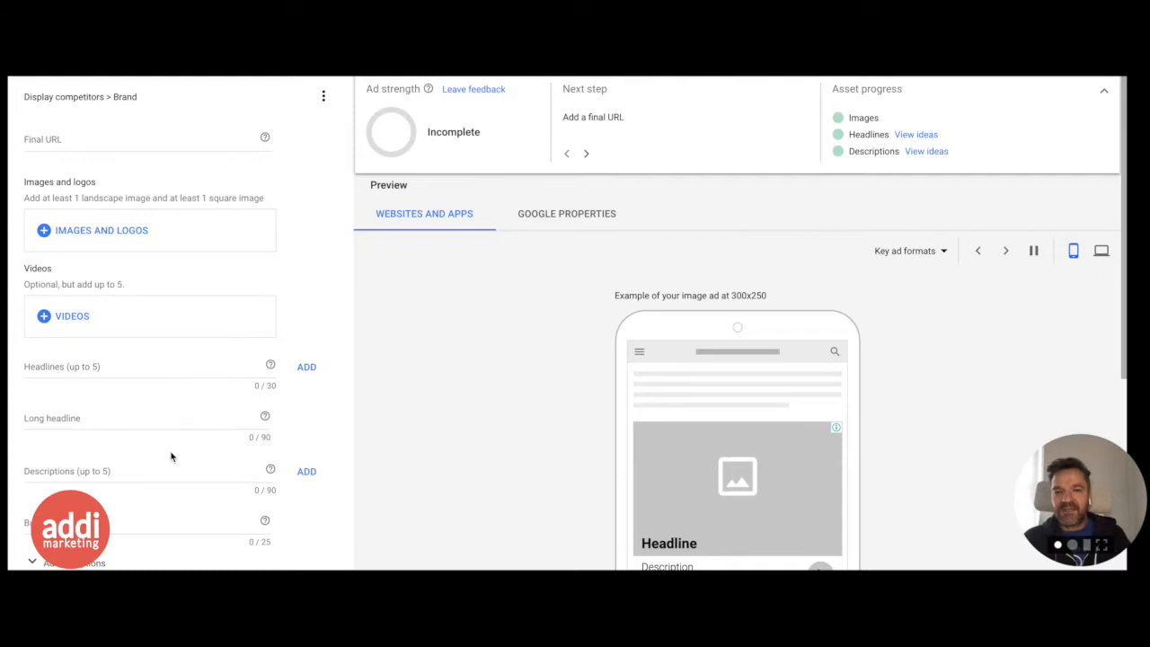
click(1006, 252)
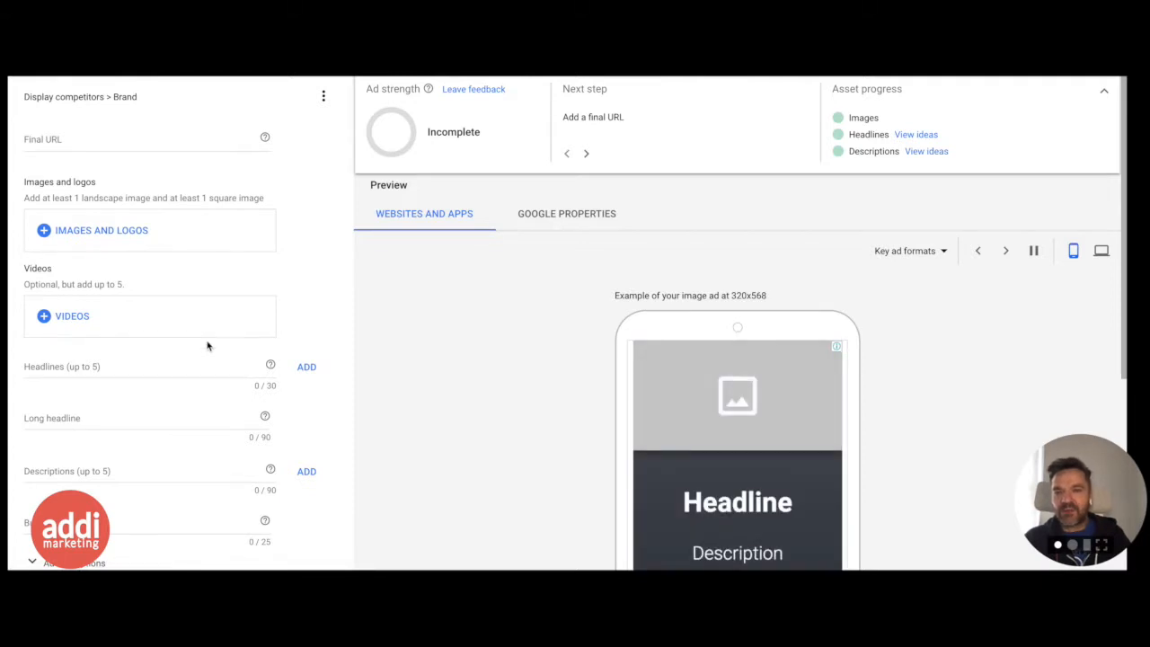
scroll(down, 3)
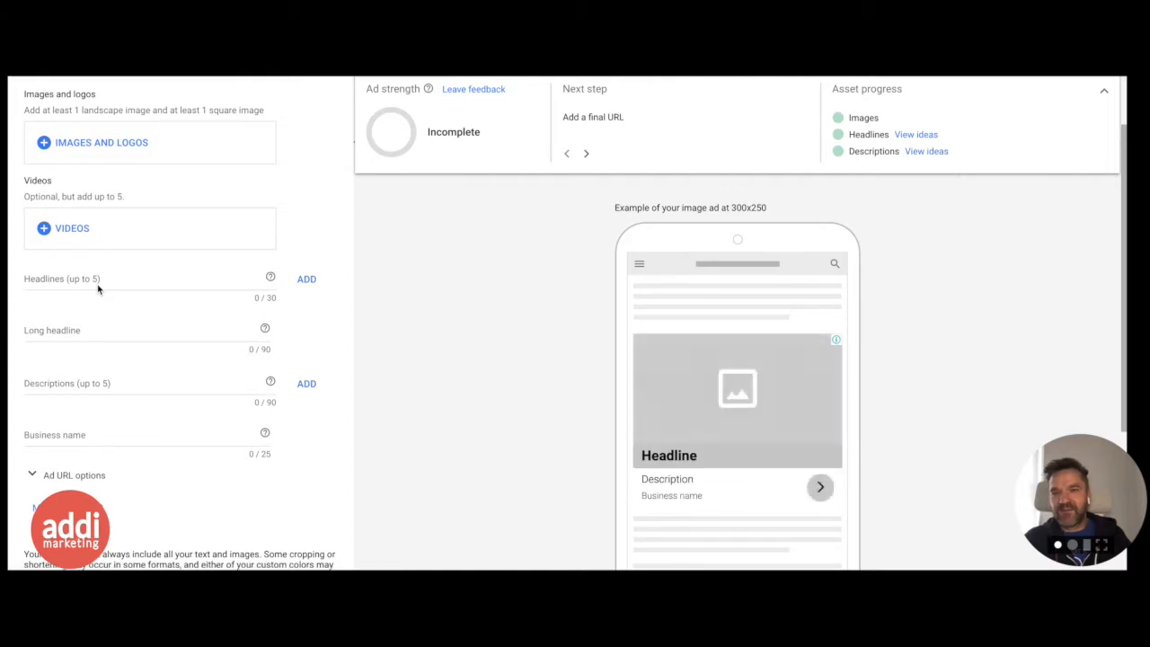
scroll(down, 3)
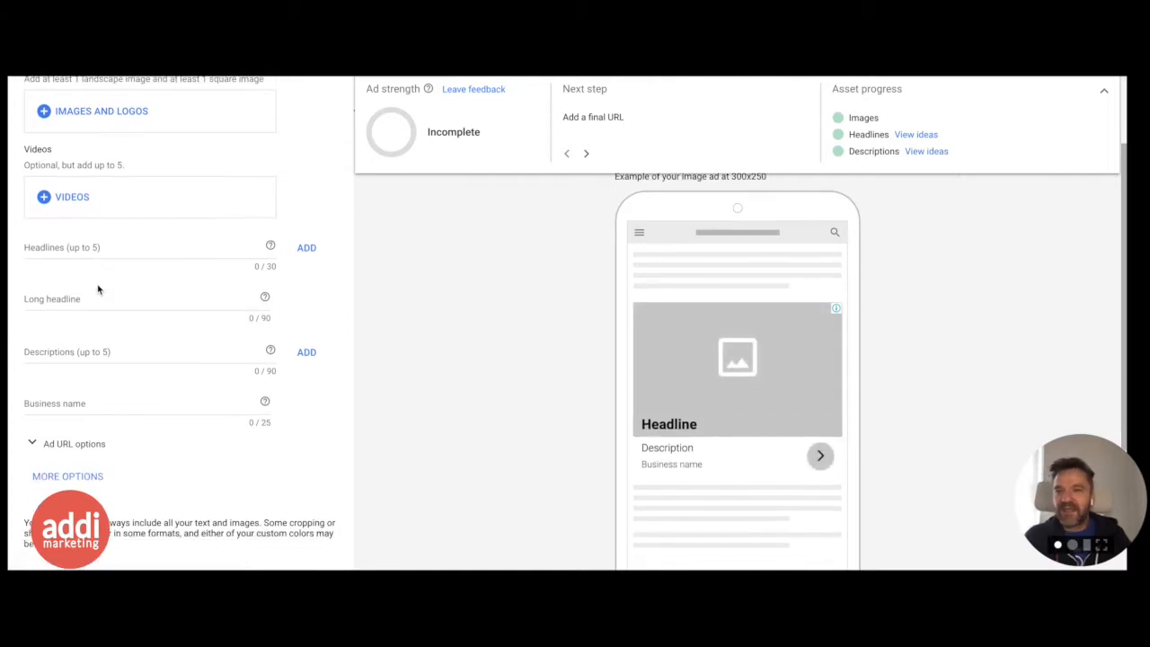
scroll(down, 3)
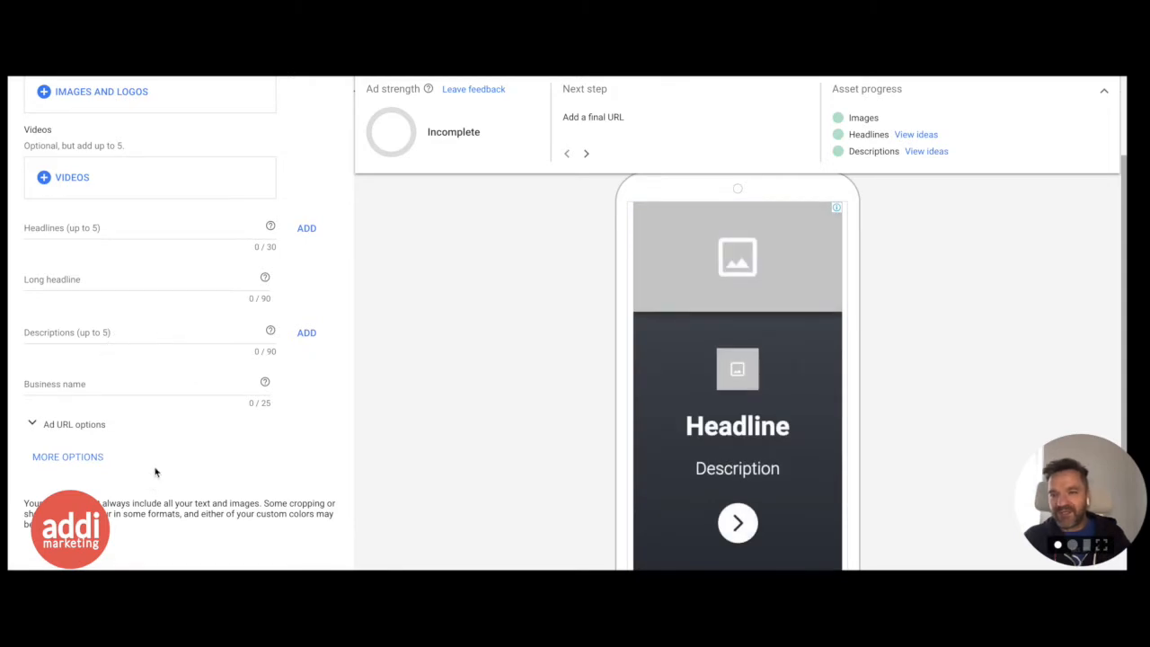
Enable Call to action text under More options and list its phrases like Apply Now, Book Now.
click(68, 456)
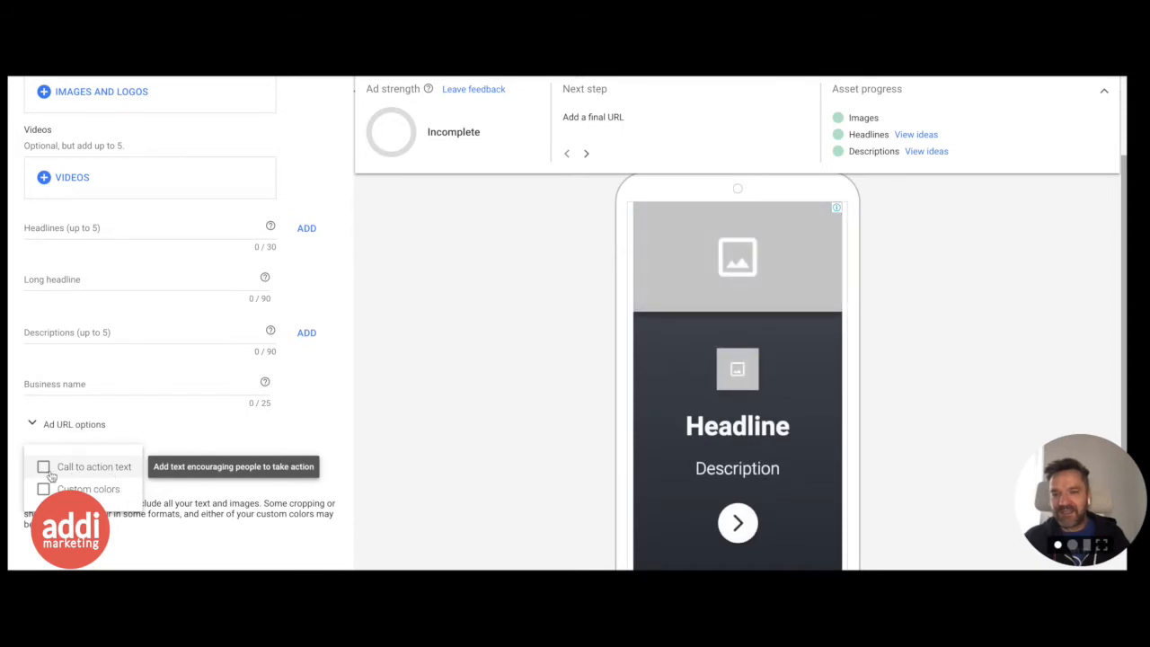
click(43, 467)
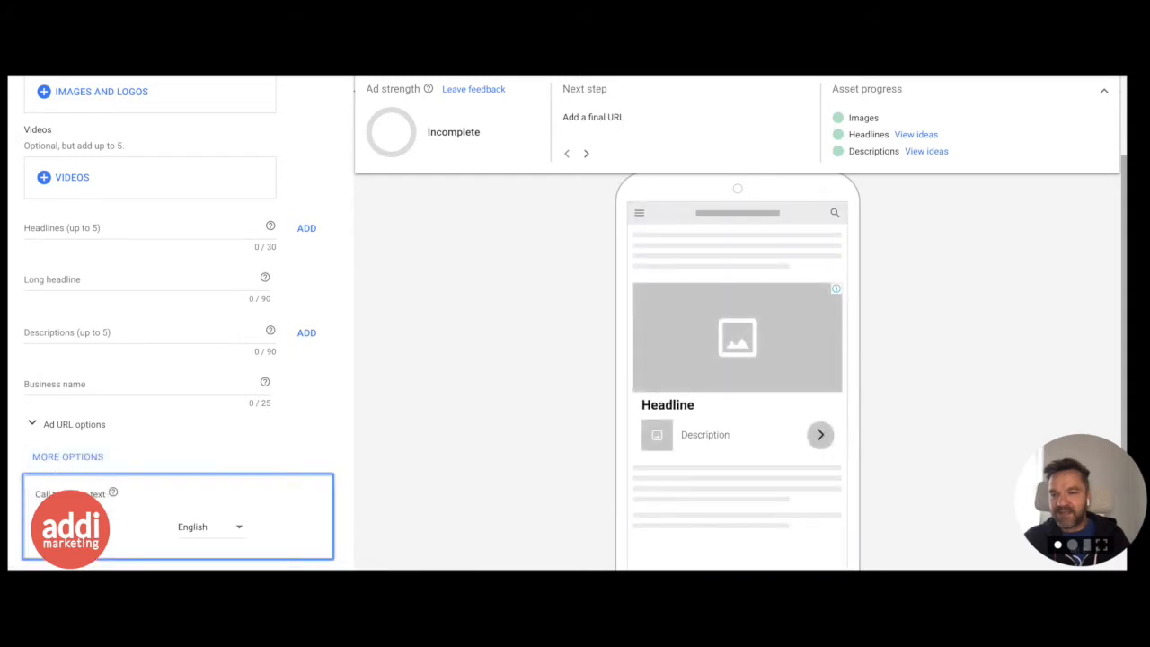
click(72, 492)
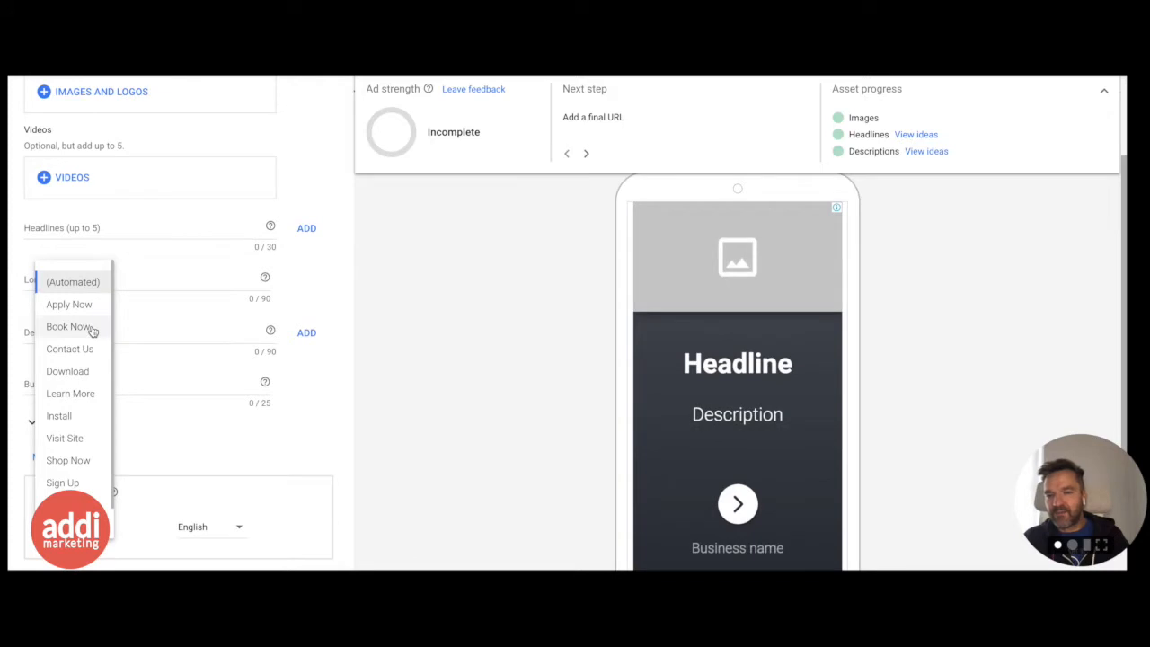
mouse_move(409, 359)
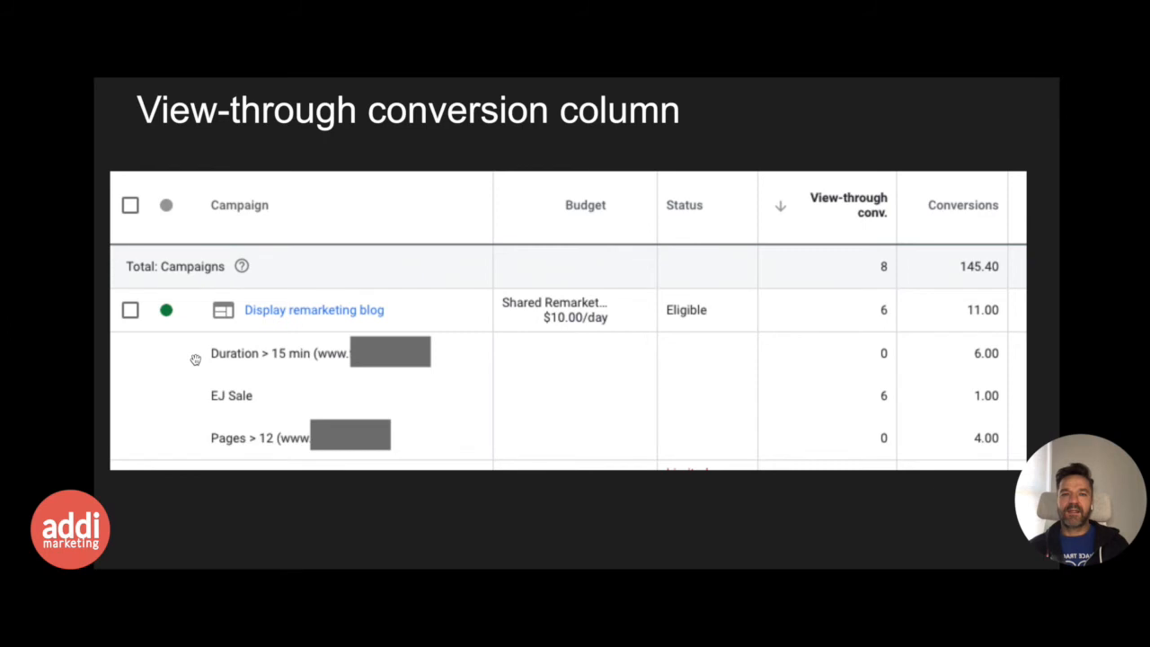
mouse_move(218, 406)
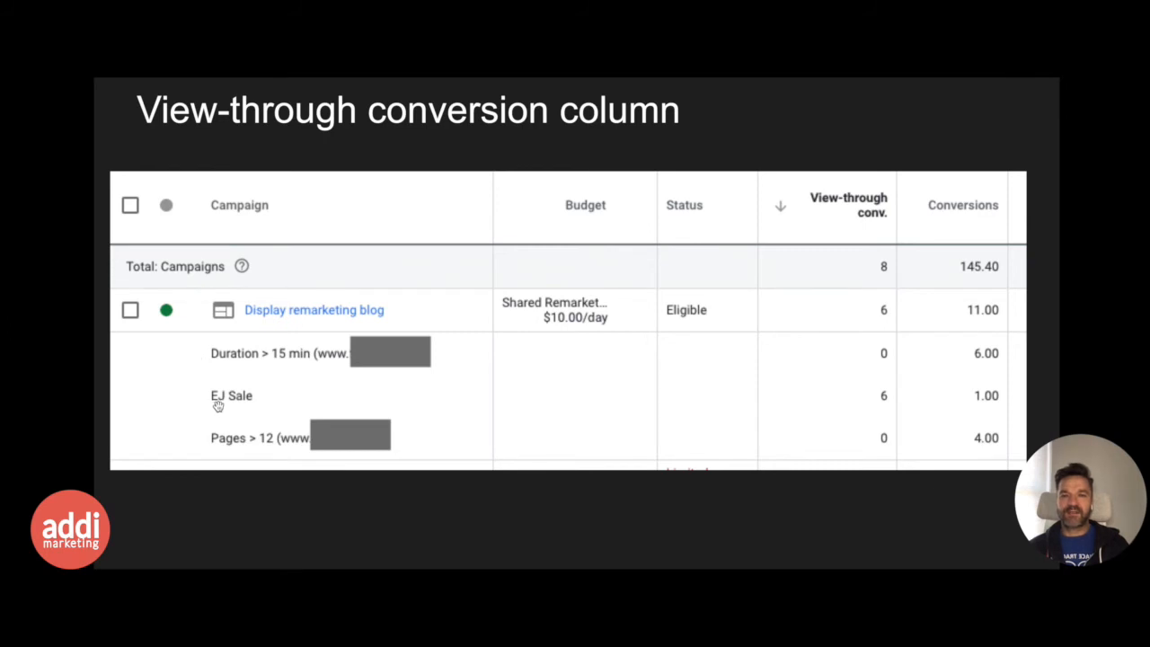
mouse_move(990, 414)
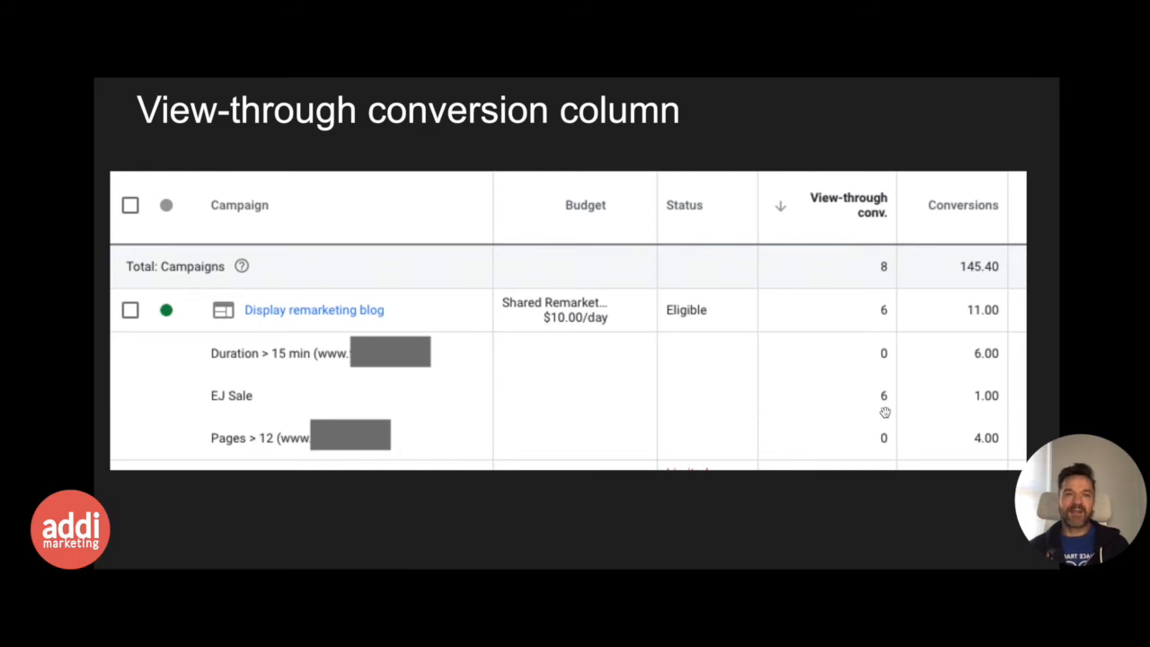
mouse_move(880, 400)
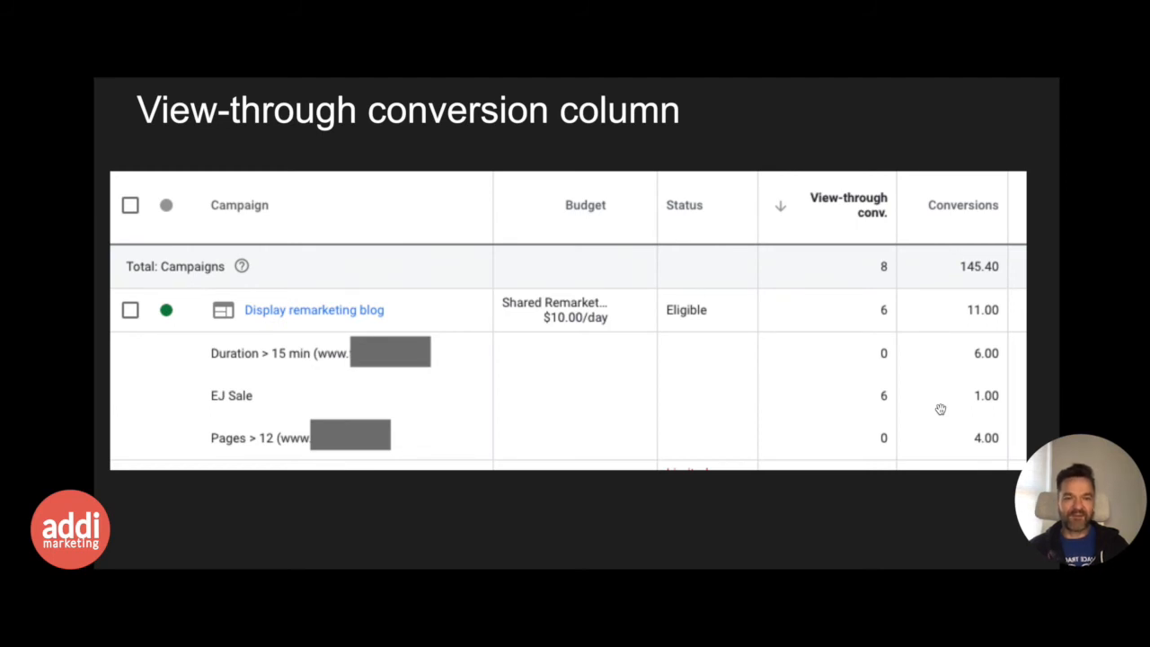
mouse_move(936, 499)
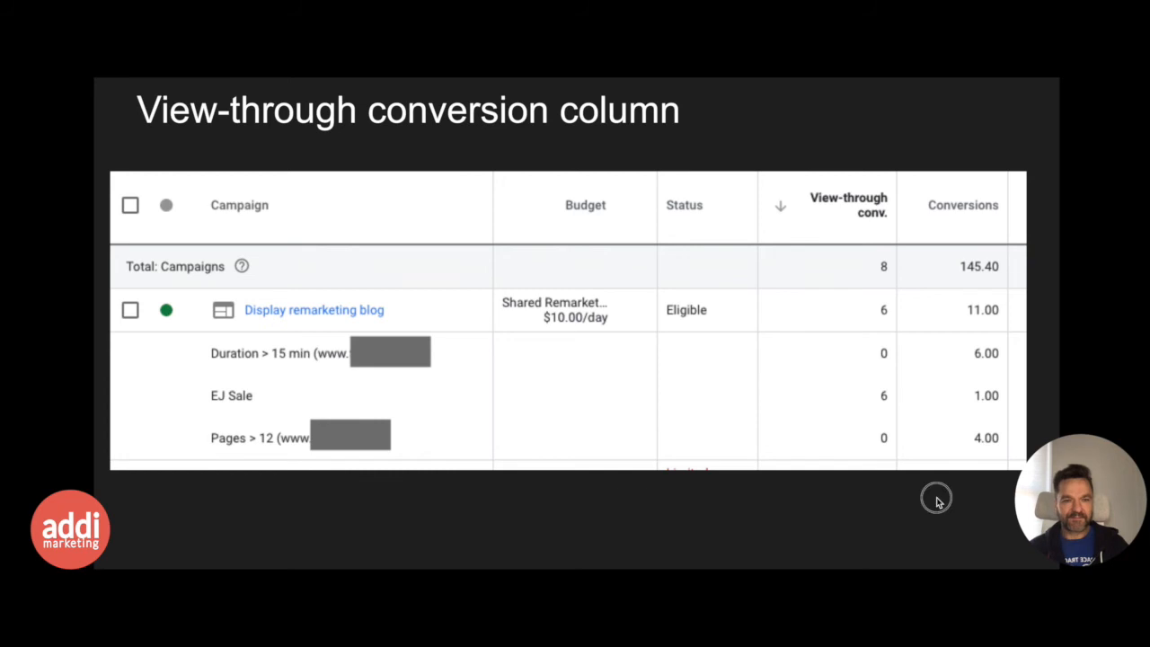